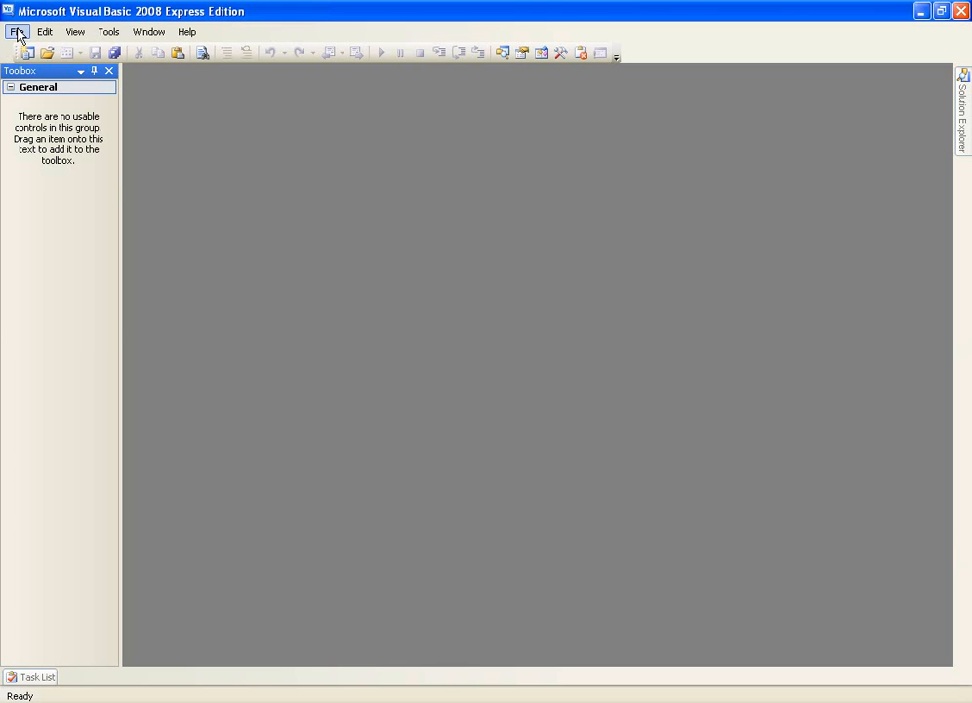
Create a new Windows Forms Application project named 'for loop'
left_click(15, 31)
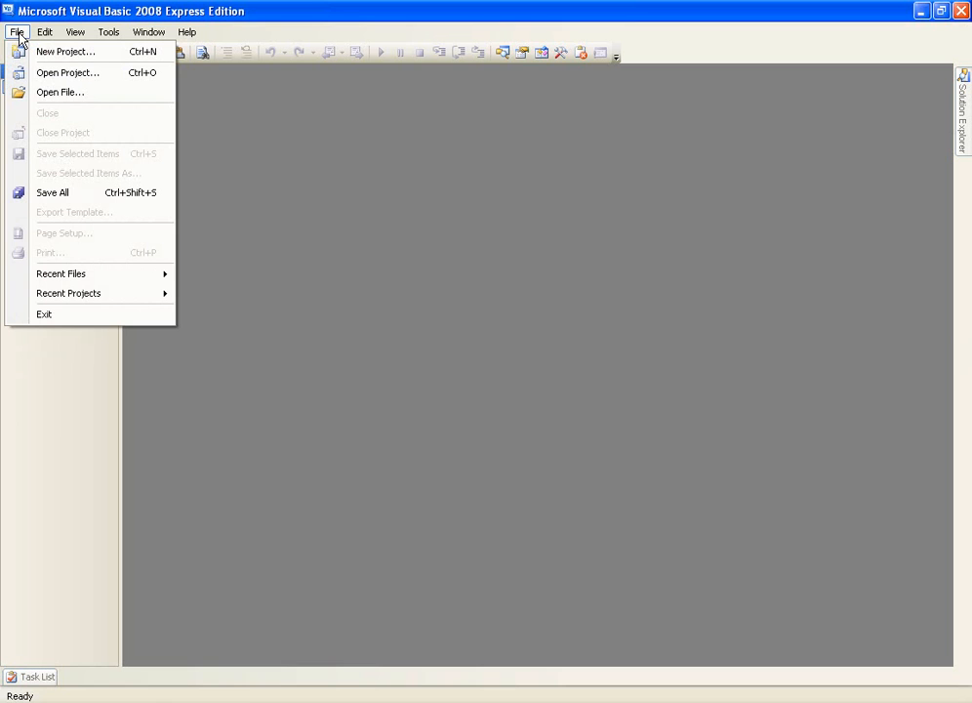
left_click(65, 51)
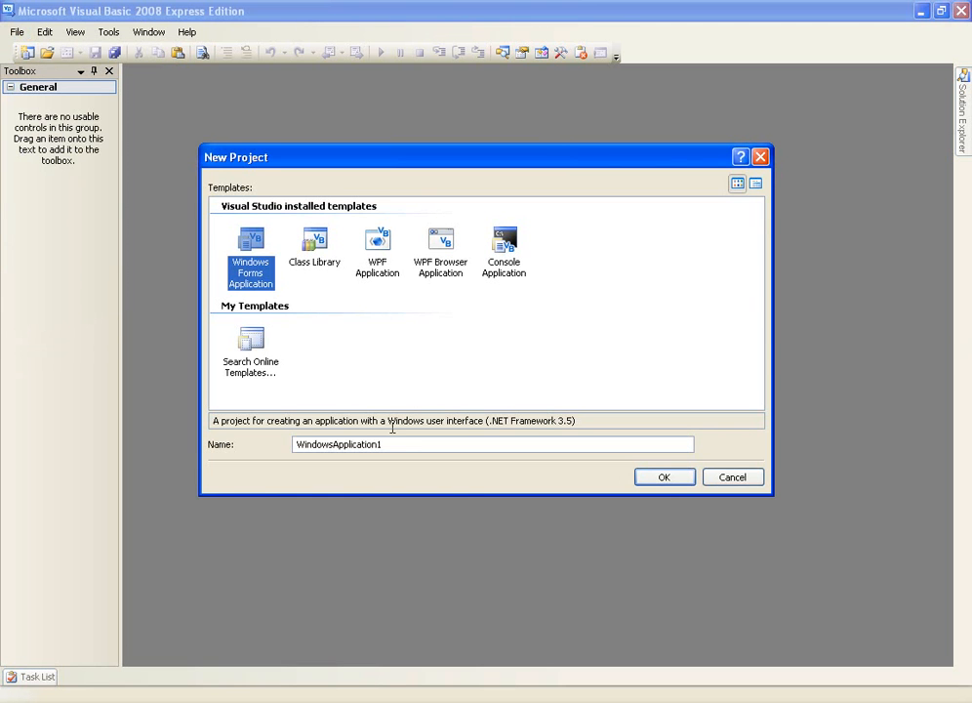
type("fo")
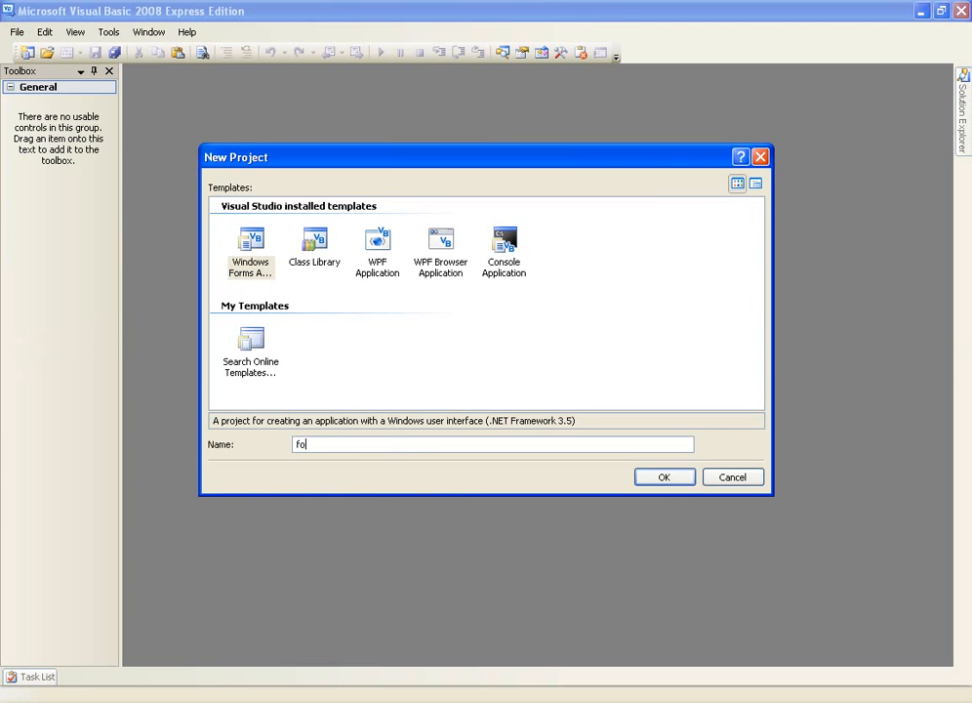
left_click(664, 476)
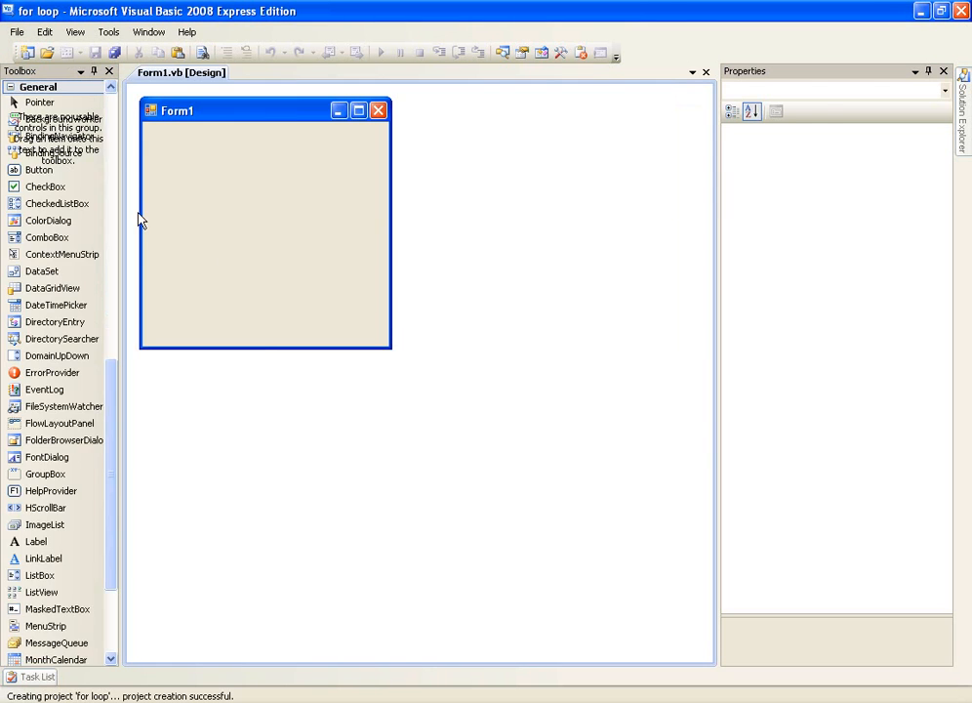
Add a button to Form1 and set its Text property to 'For Loop'
left_click(264, 224)
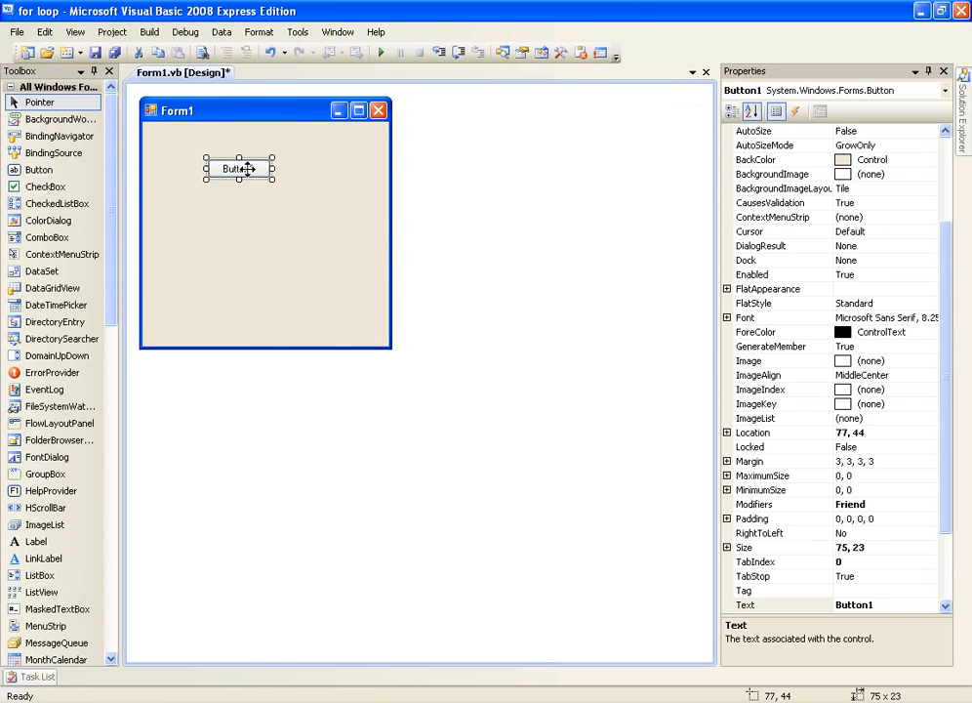
left_click(781, 604)
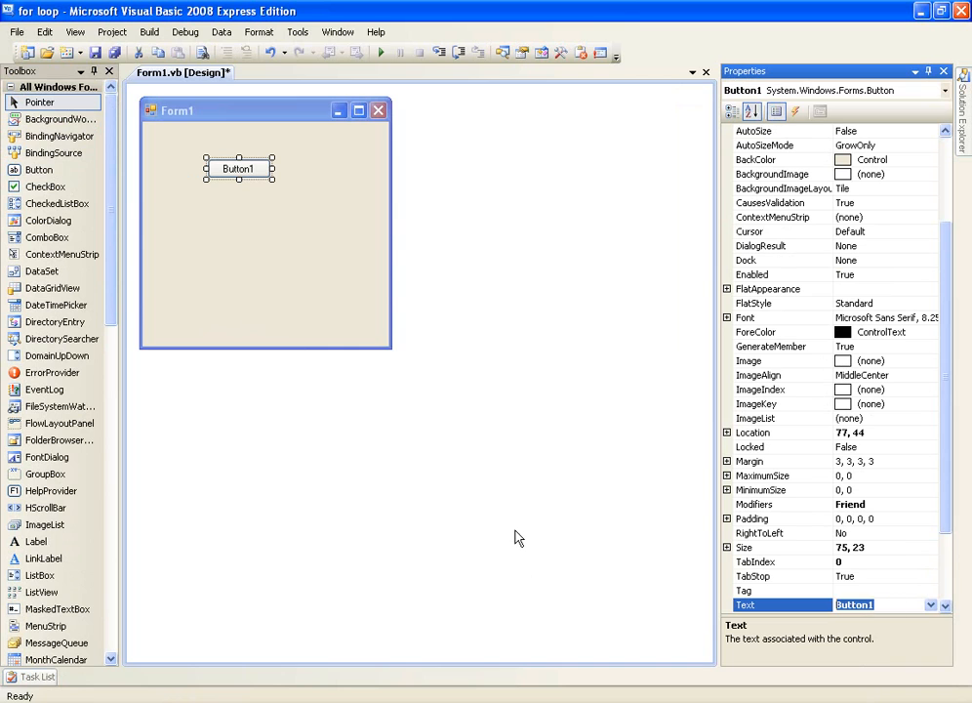
type("For Loop")
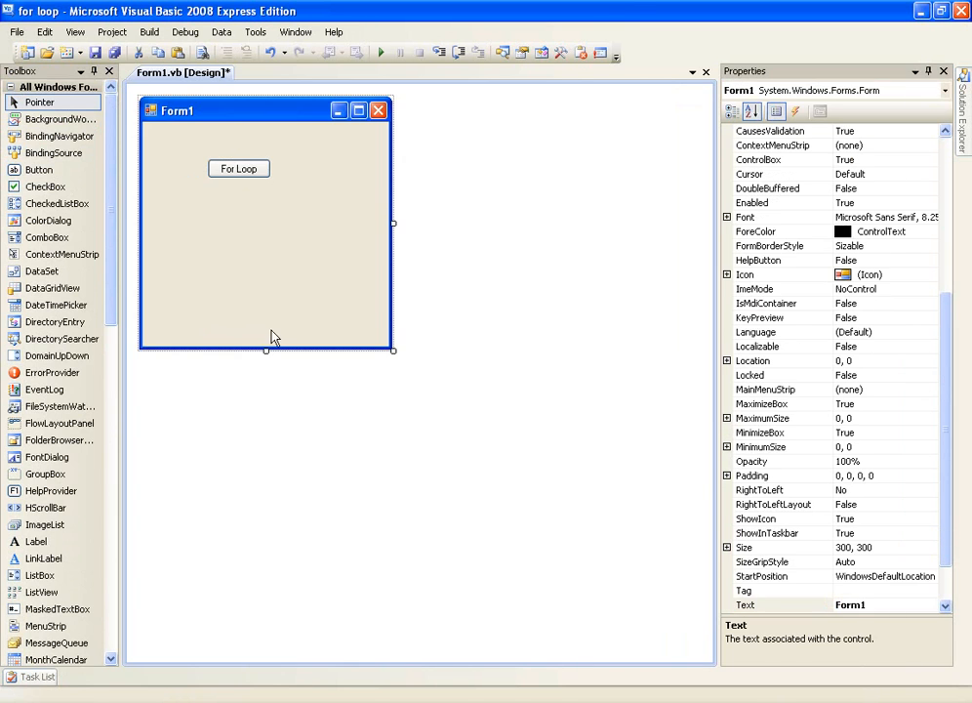
left_click(239, 168)
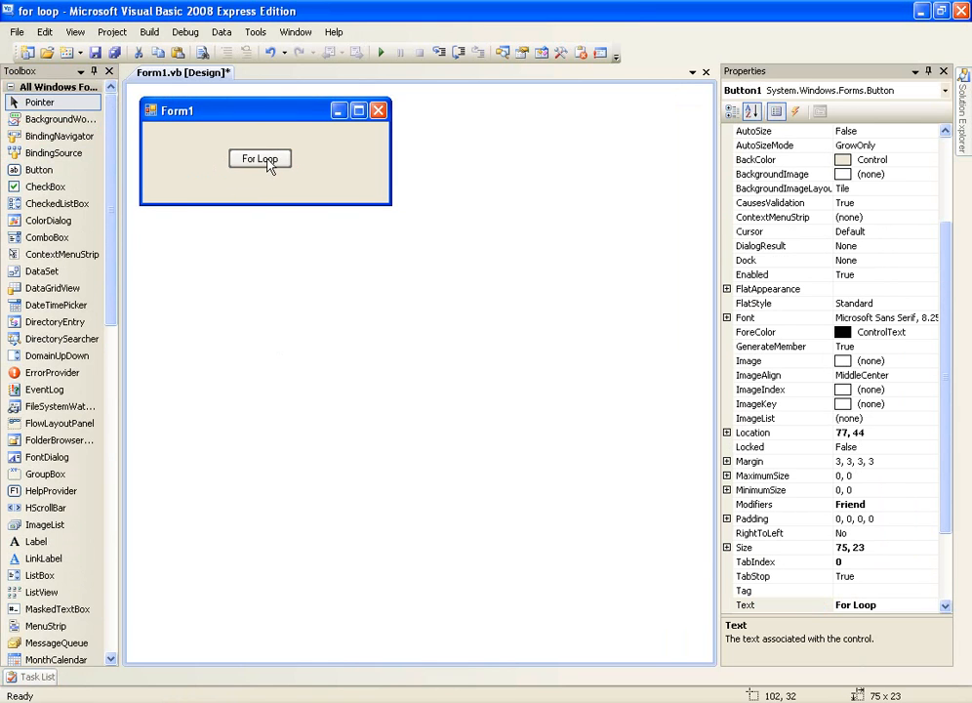
In the button's Click handler, declare Dim i As Integer = 0 and write For i = 0 To 10
double_click(260, 159)
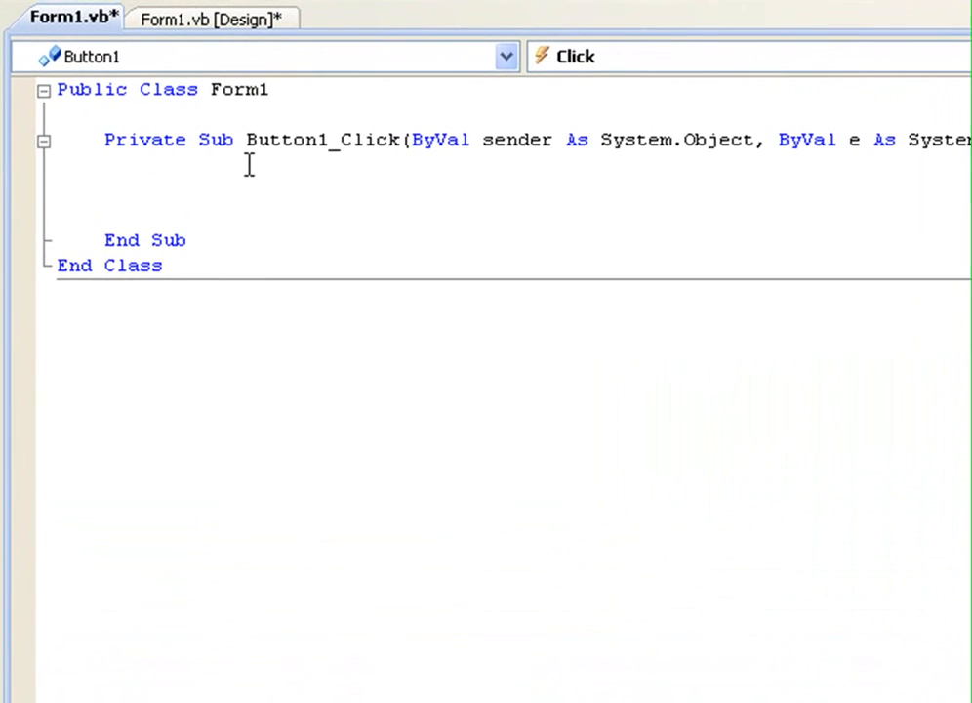
type("Dim")
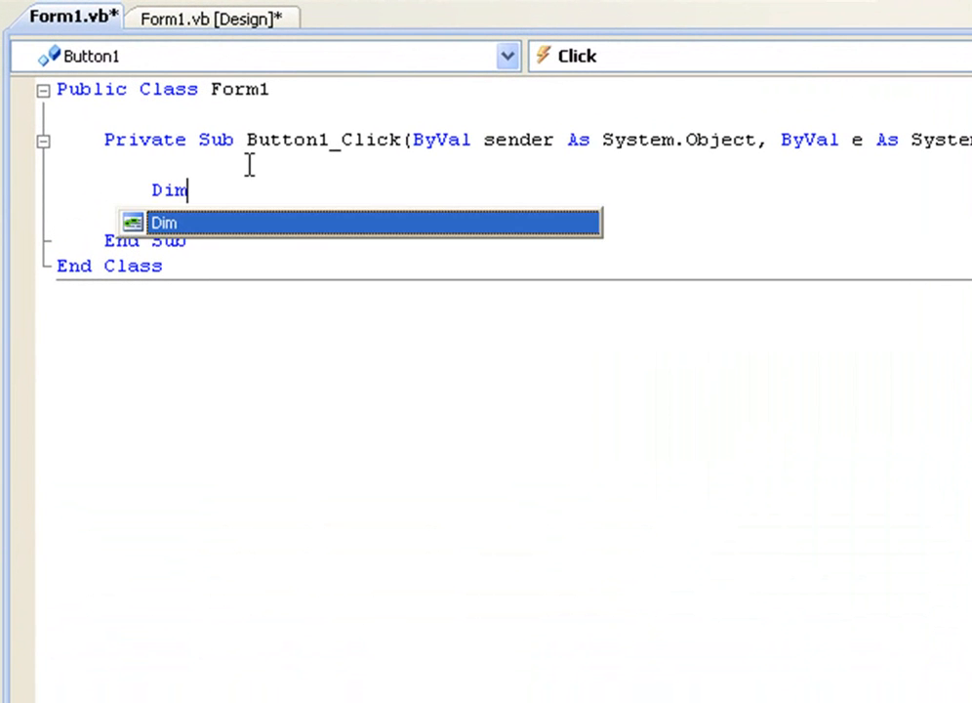
type("i as")
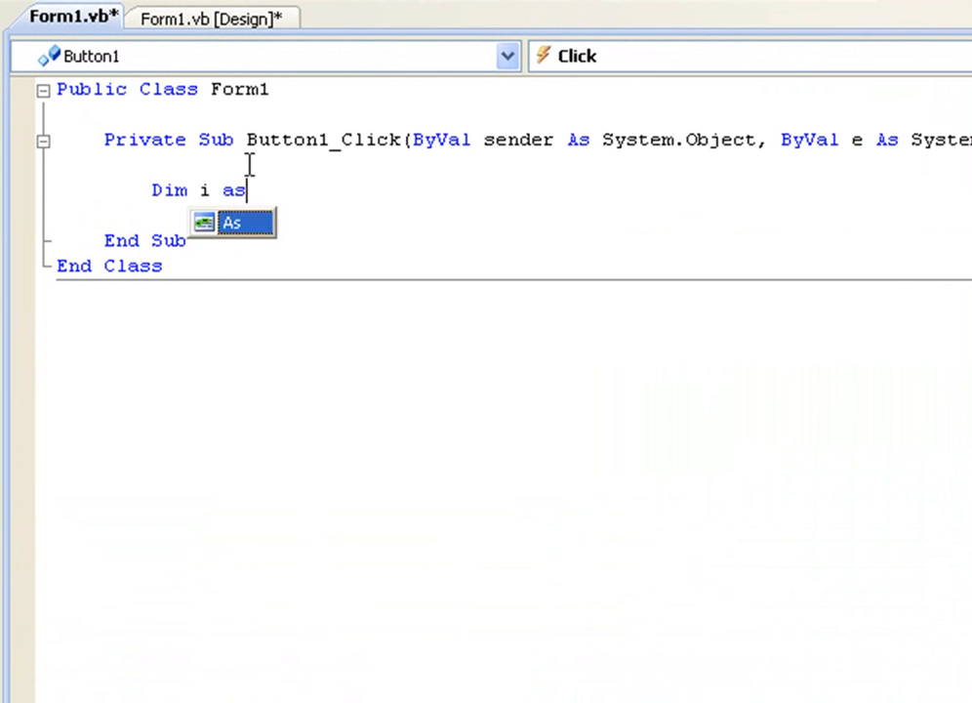
type("Integer =")
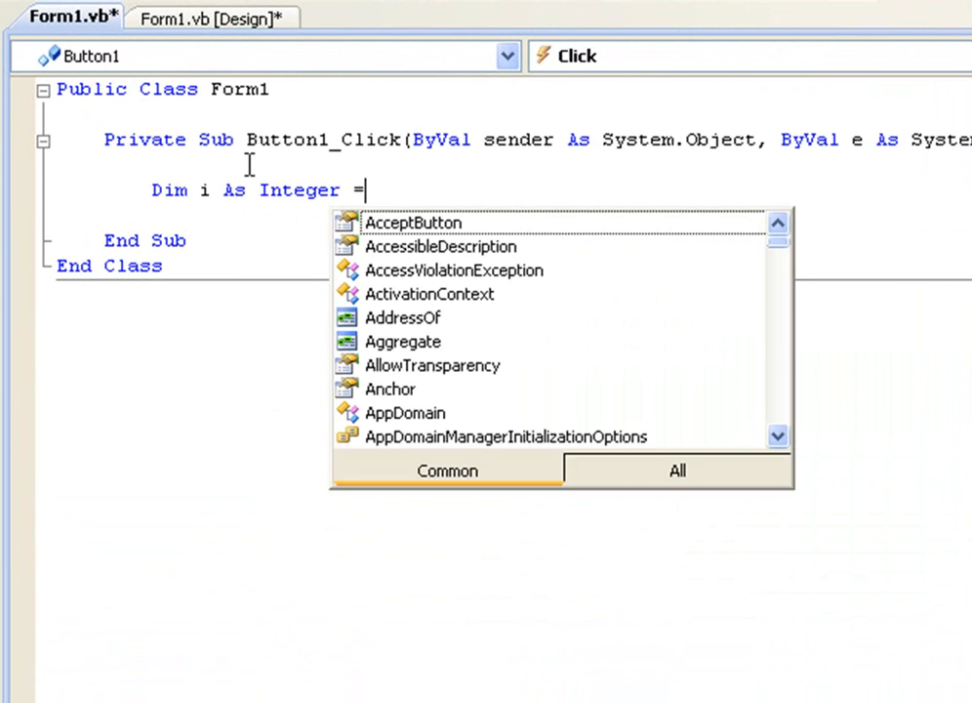
type("0")
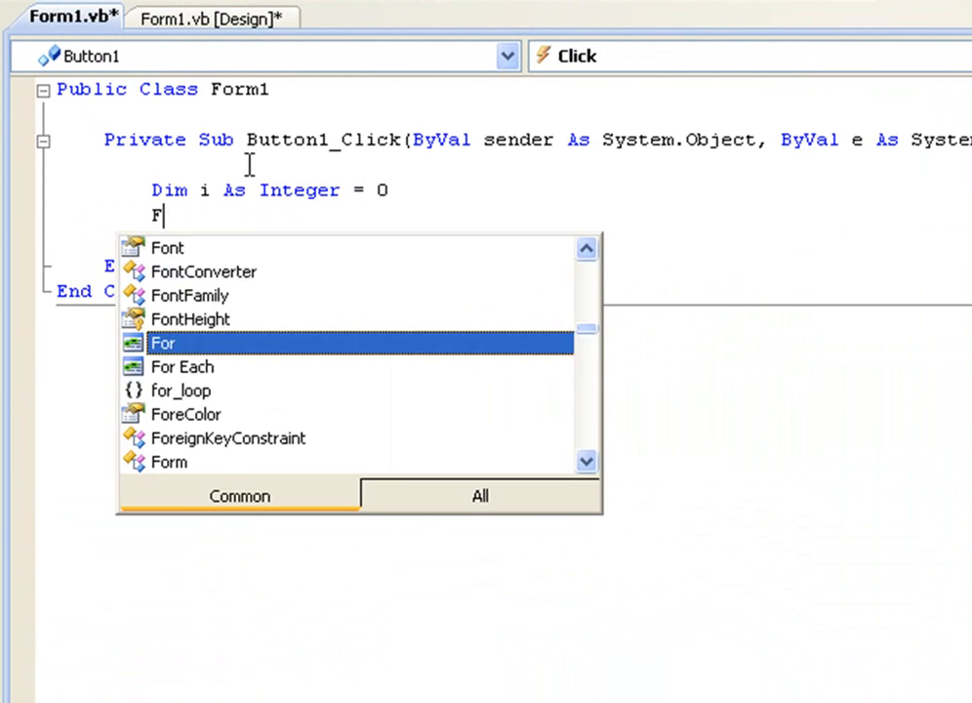
type("or i")
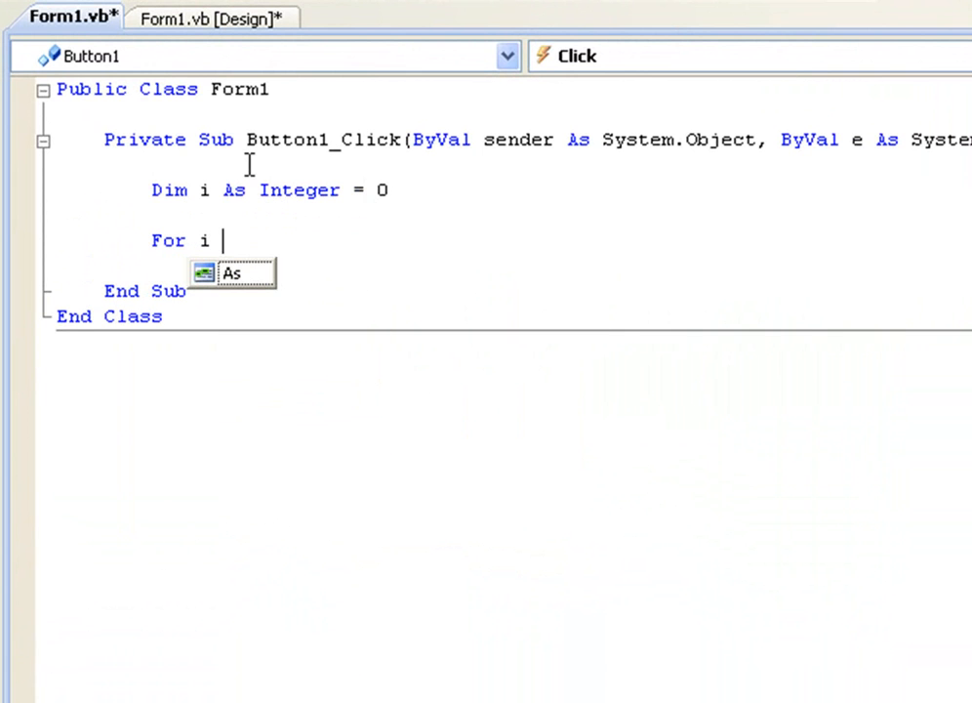
type("= 0")
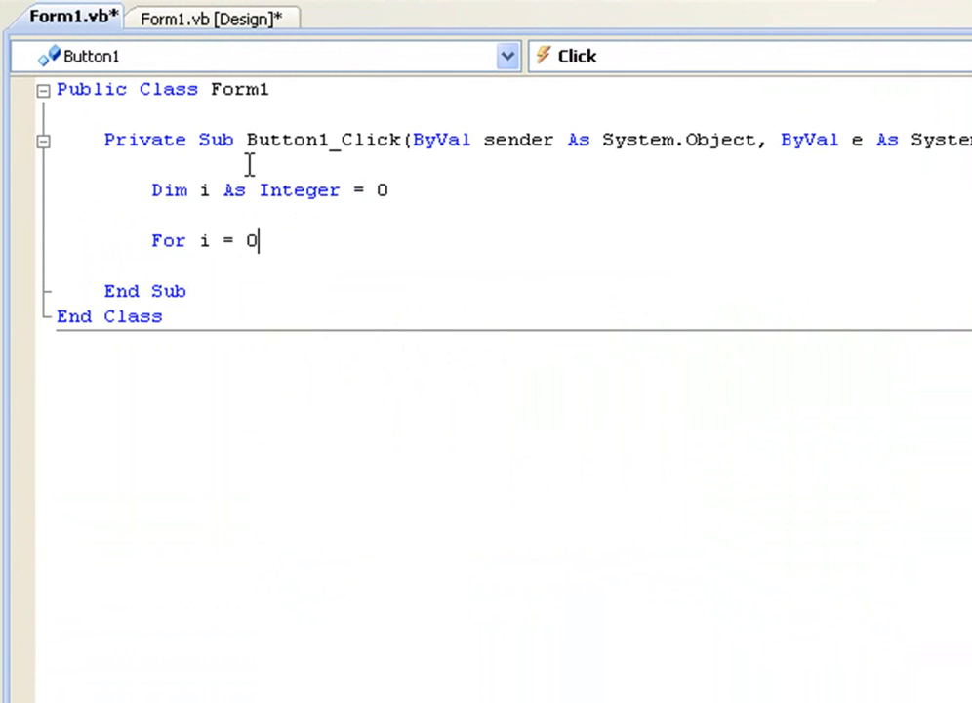
type("to 1")
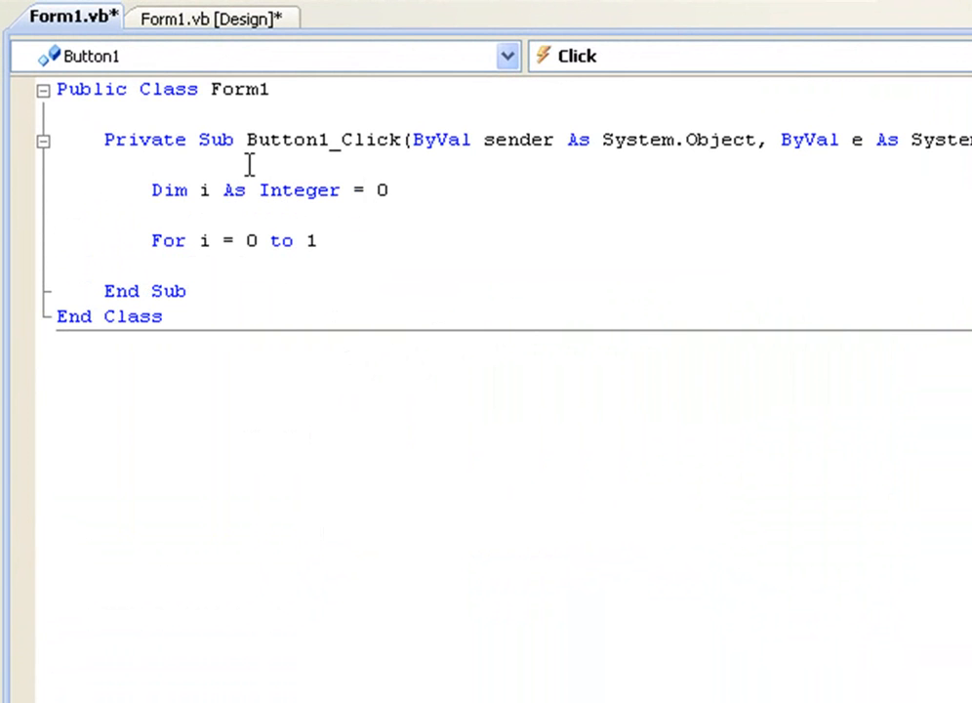
type("0 To 10")
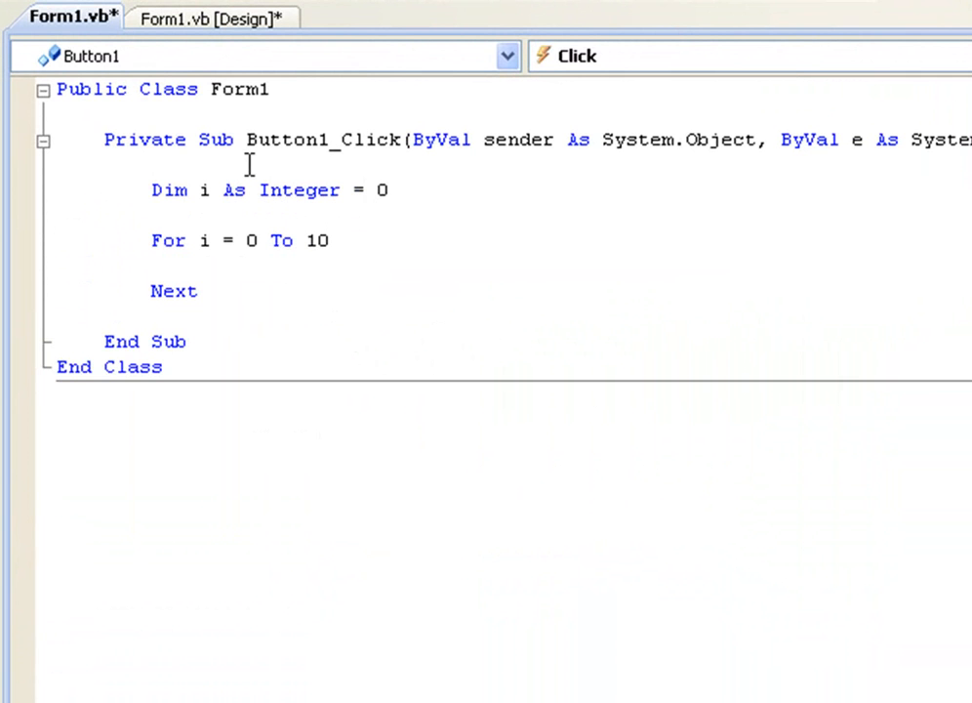
Inside the loop, add MessageBox.Show("The value of i is: " & i)
type("MessageBox.Show(\"")
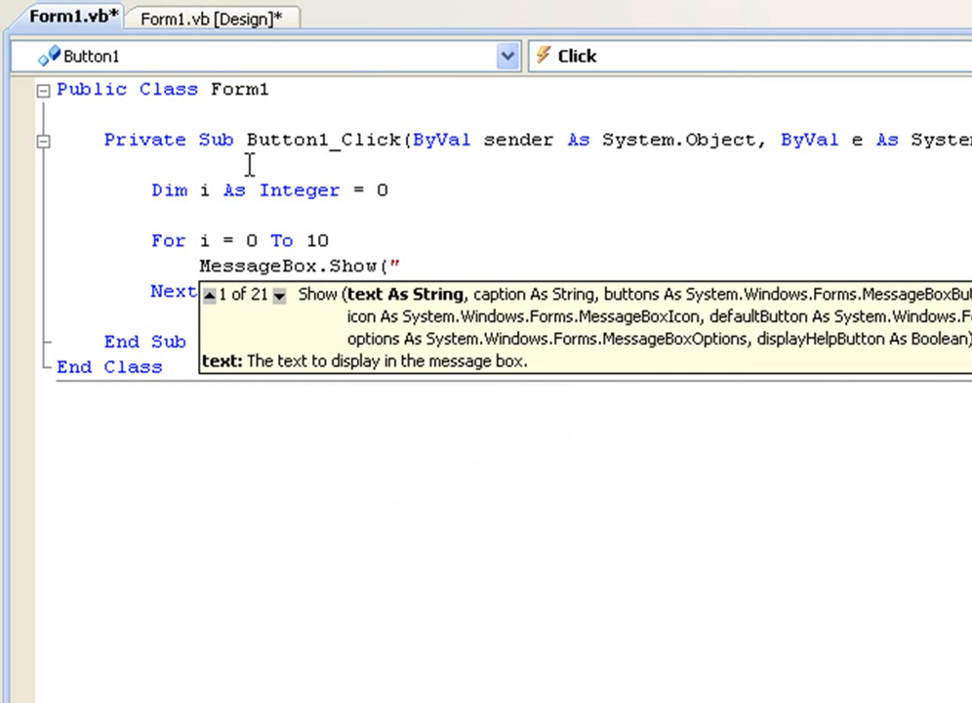
type("The value")
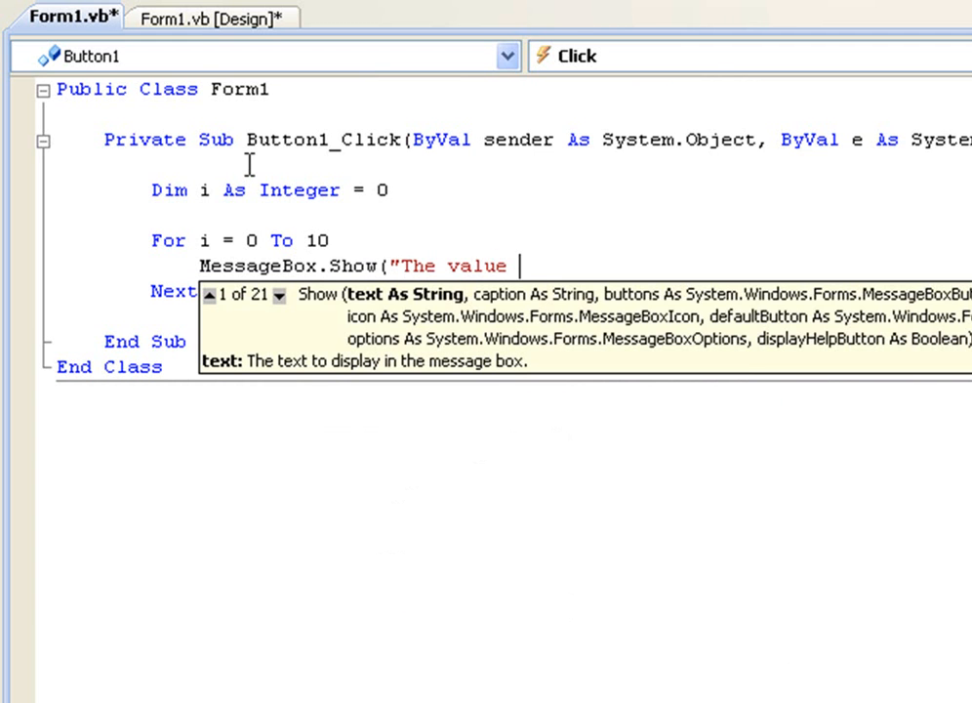
type("of i is")
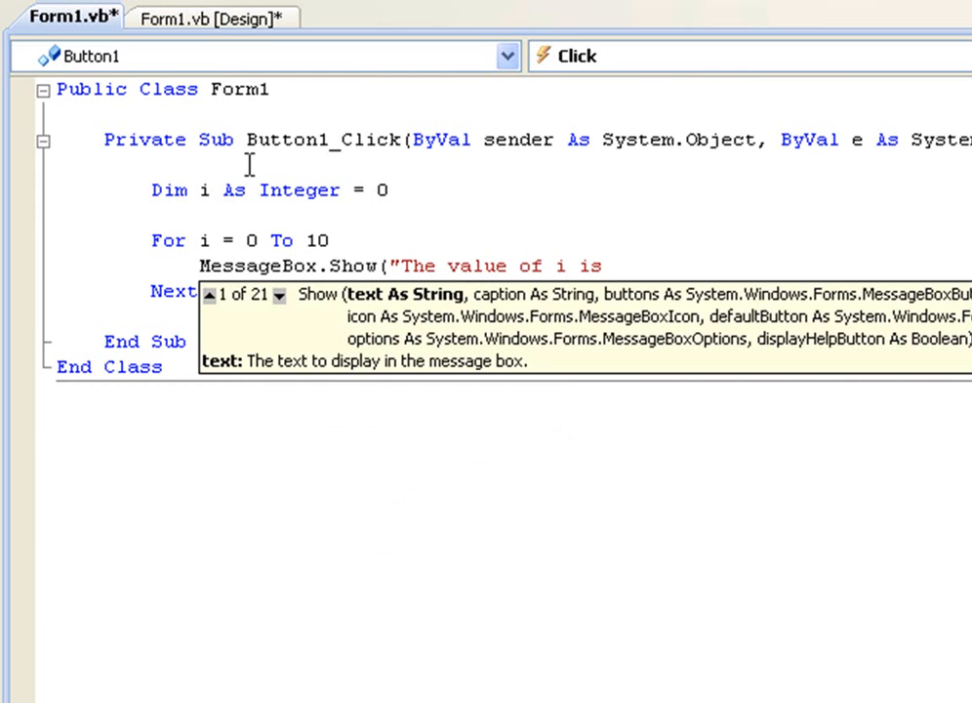
type(": \" &")
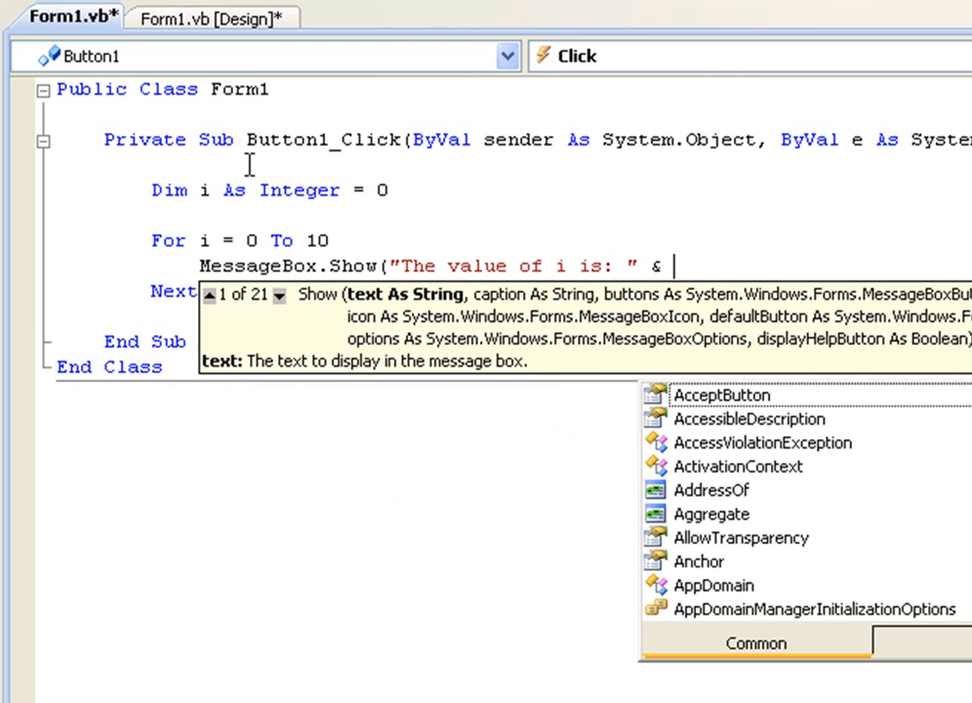
type("i)")
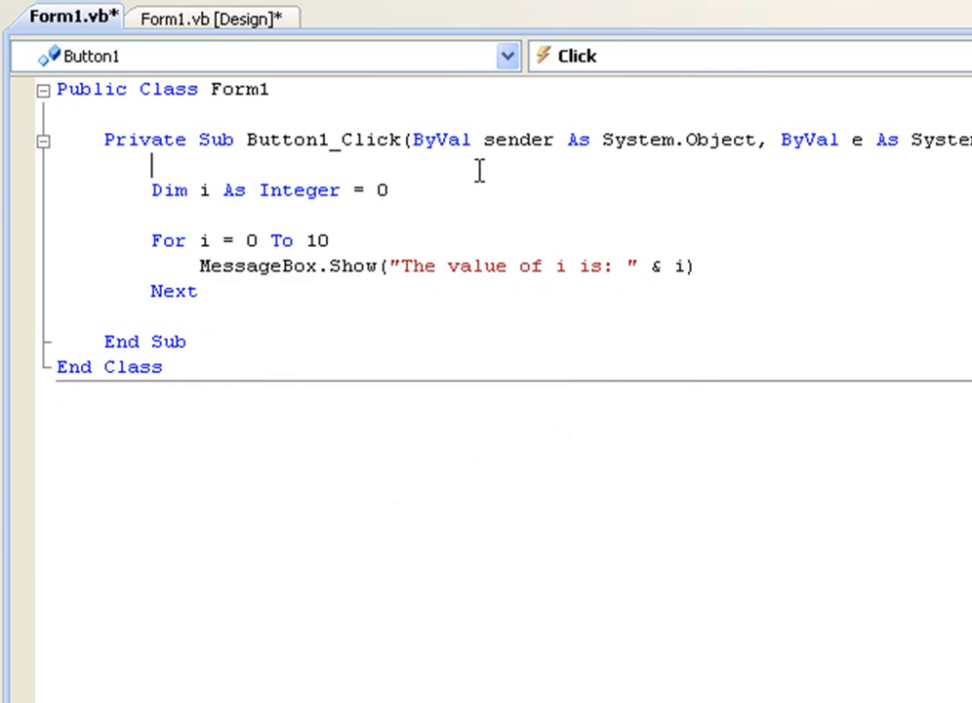
mouse_move(234, 264)
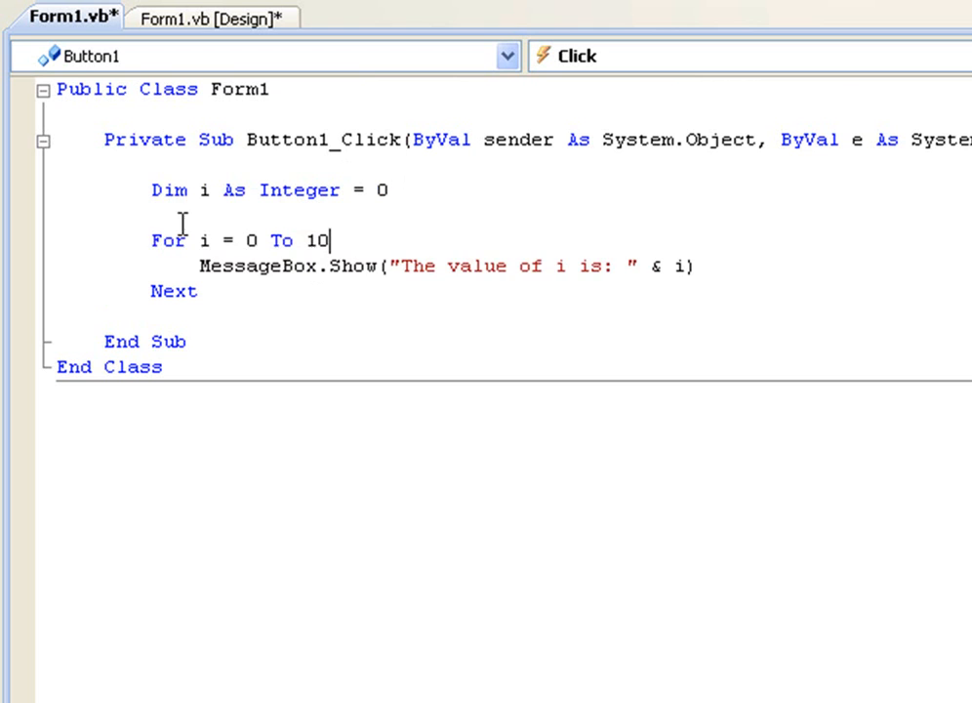
Review Button1's For loop code, selecting words in the loop lines
double_click(203, 240)
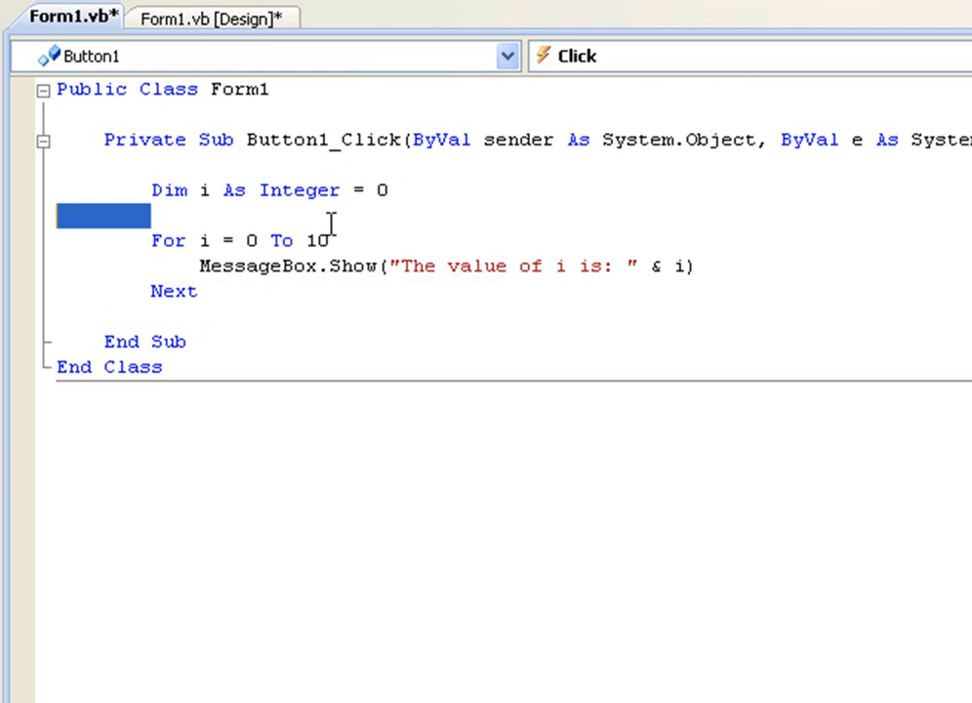
double_click(229, 266)
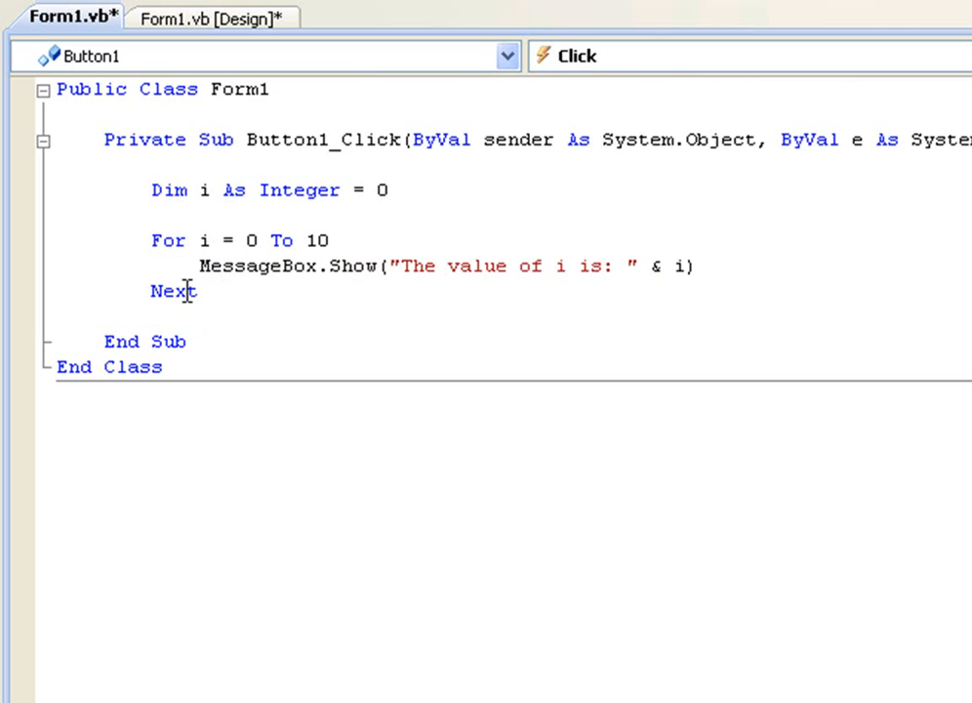
mouse_move(200, 241)
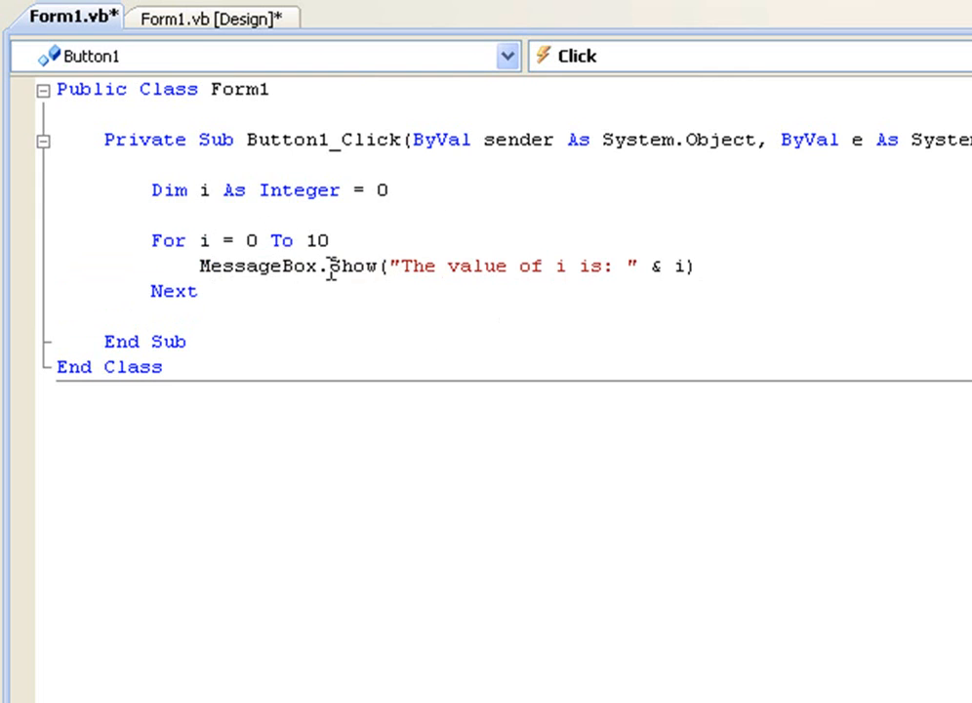
mouse_move(434, 90)
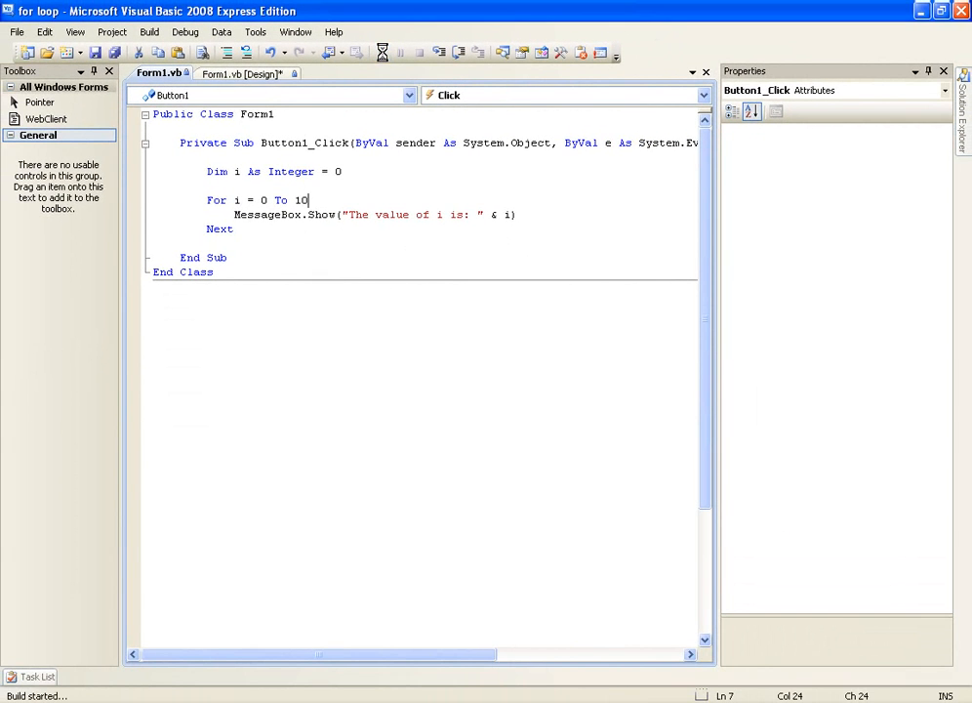
Move the running form, click For Loop, and dismiss each message box showing i
left_click(381, 52)
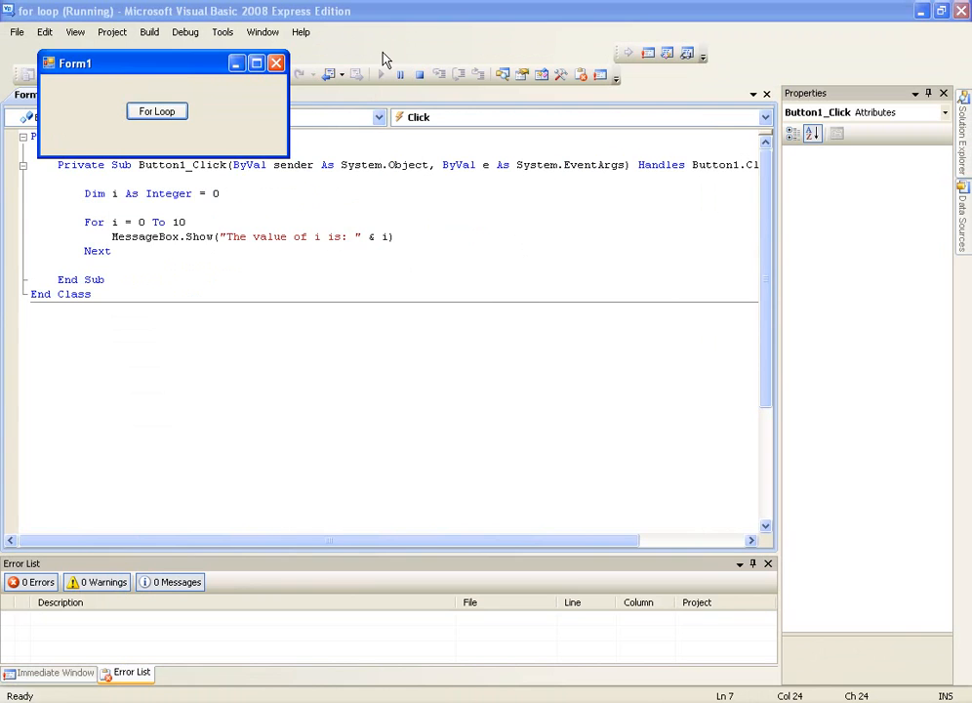
left_click_drag(75, 63, 327, 276)
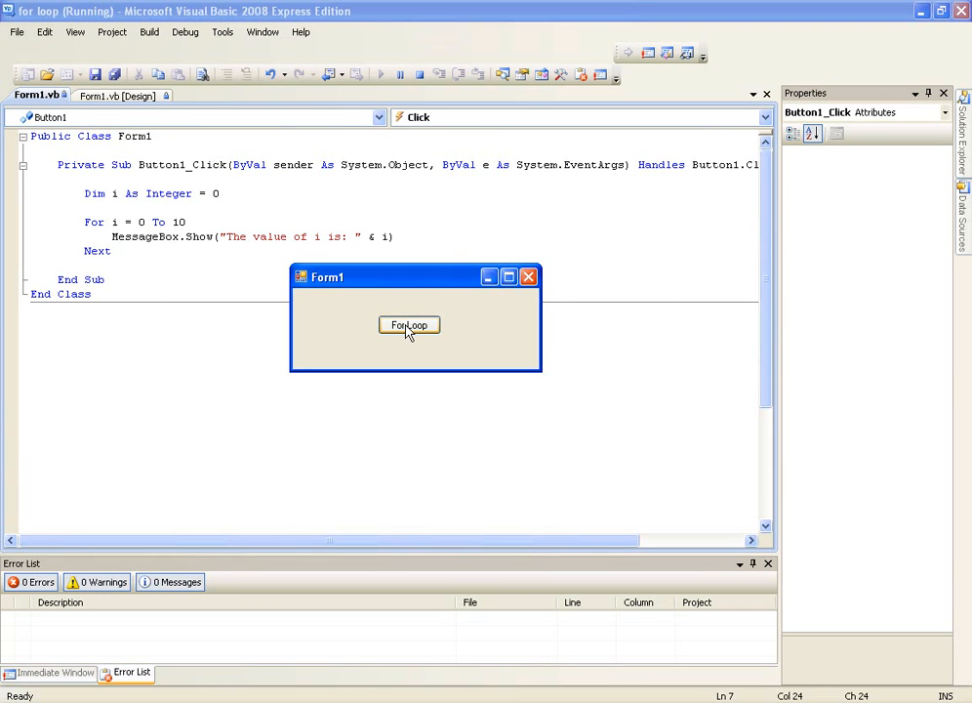
left_click(409, 325)
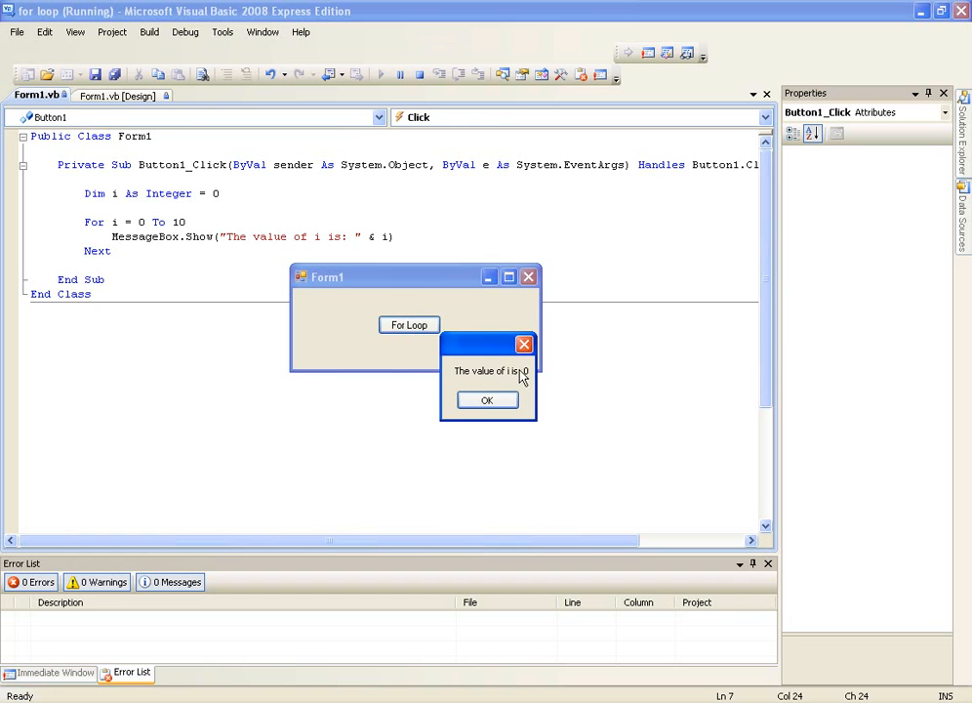
left_click(487, 400)
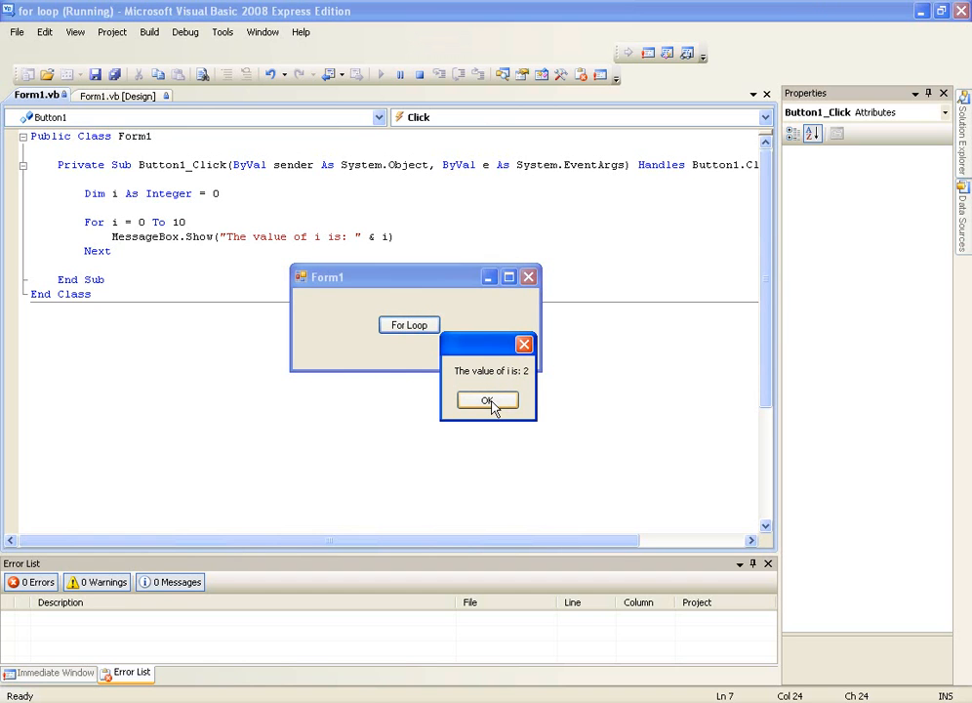
left_click(487, 401)
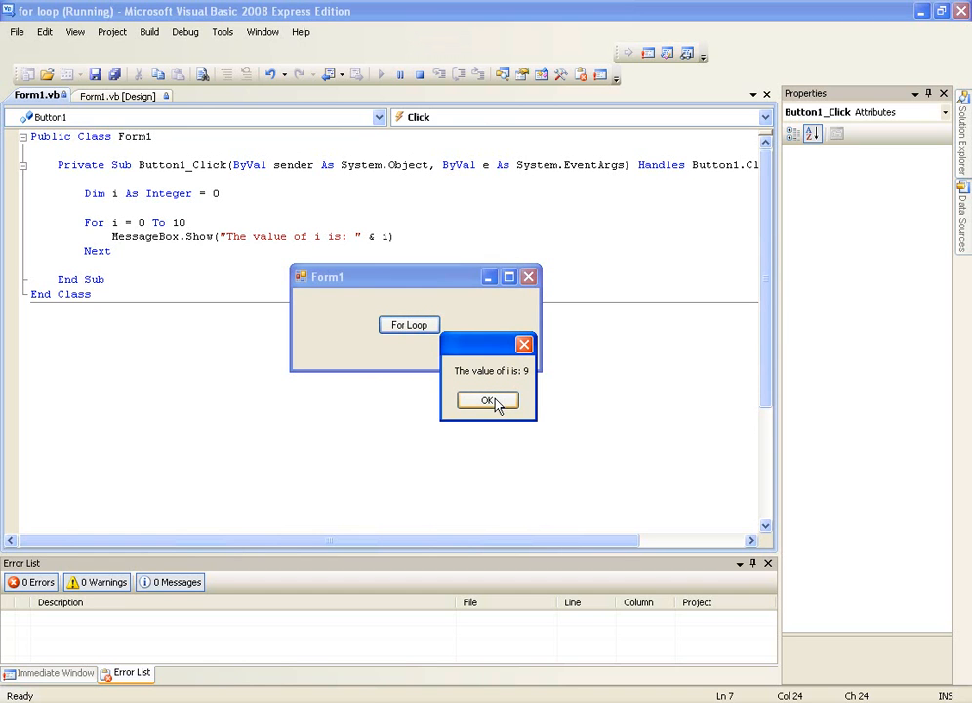
left_click(488, 401)
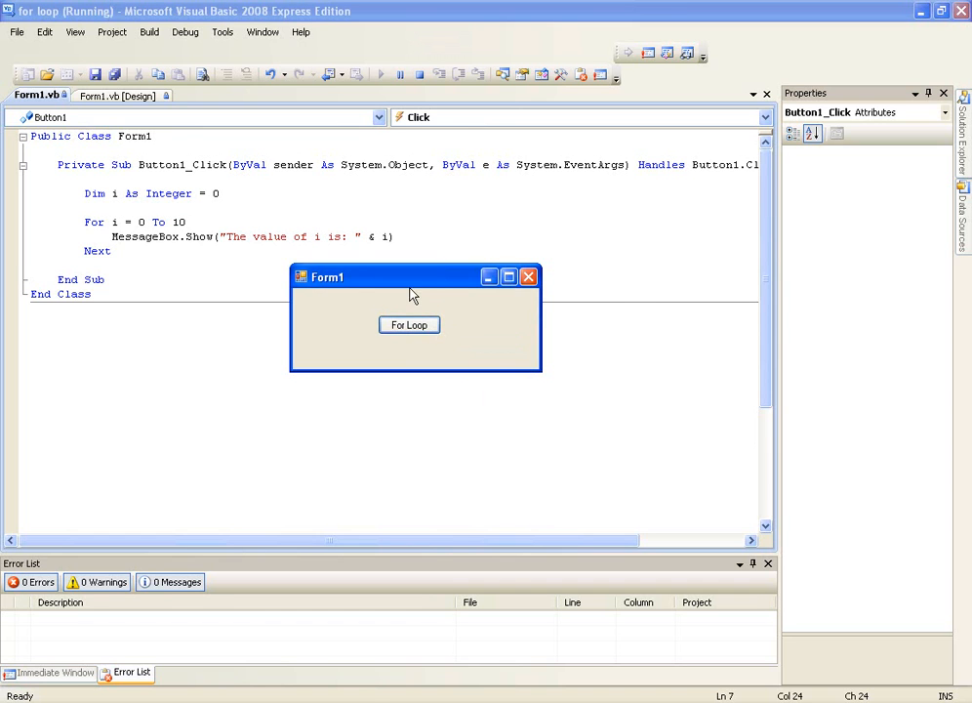
left_click_drag(328, 276, 425, 291)
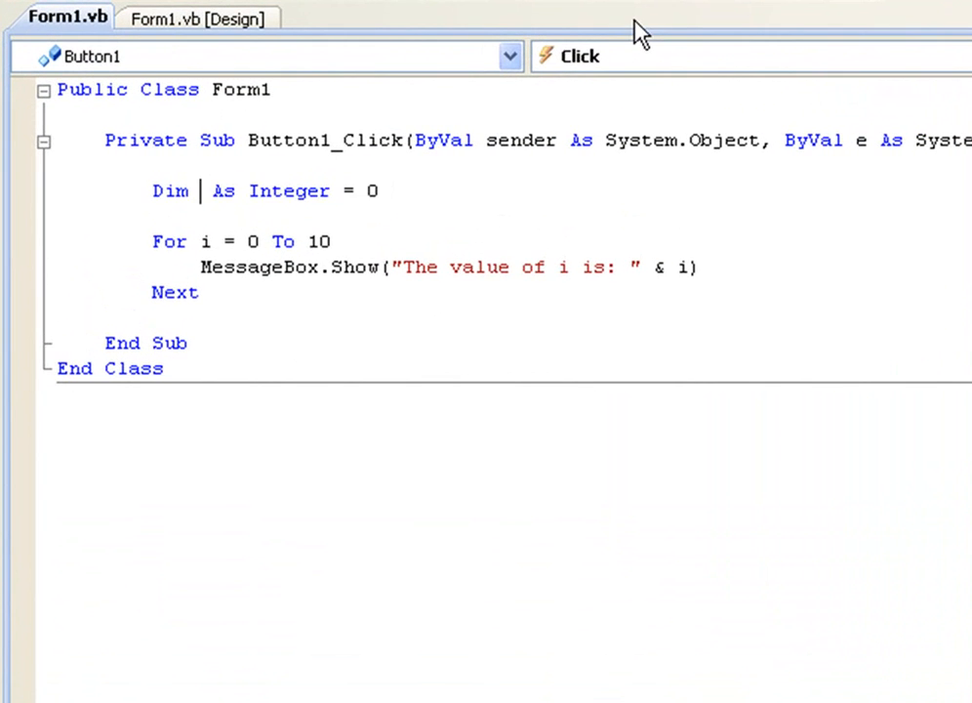
Rename the variable in the Dim line to 'a', giving Dim a As Integer = 0
type("a")
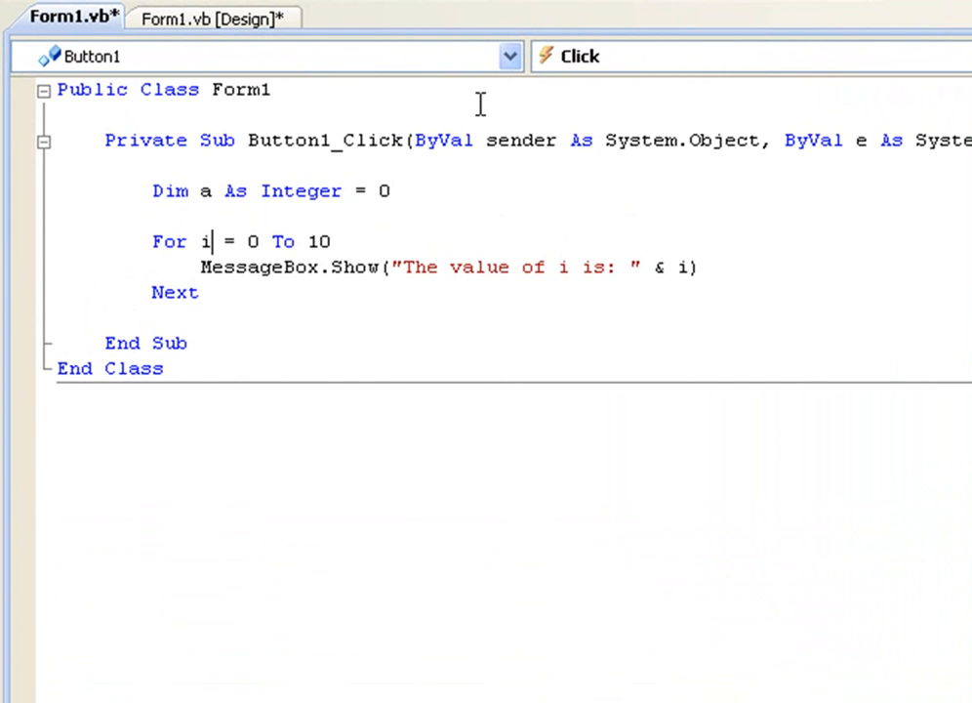